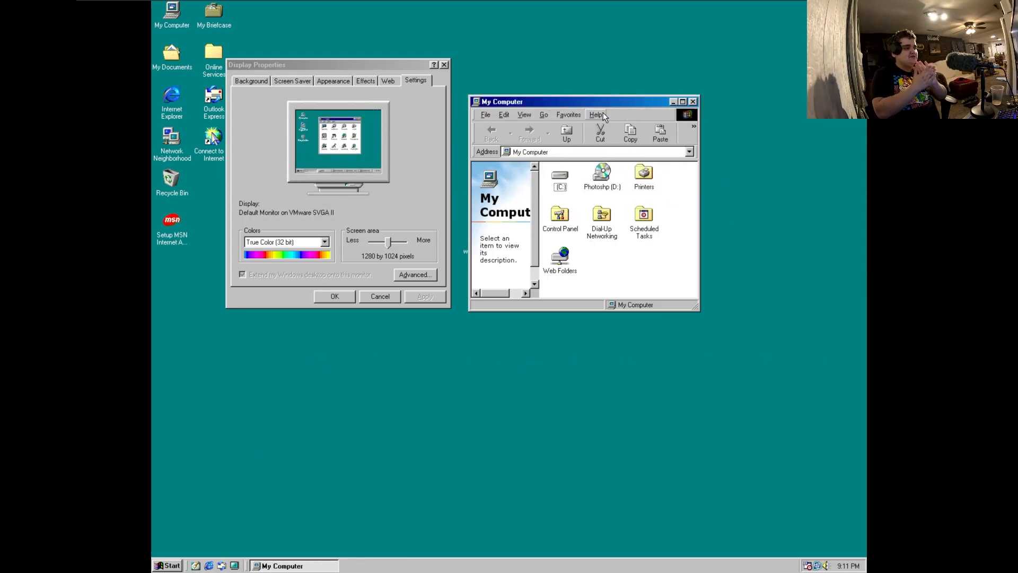
- Launch the Photoshop installer from the Photoshop (D:) disc in My Computer
{"action": "double_click", "coordinate": [601, 175]}
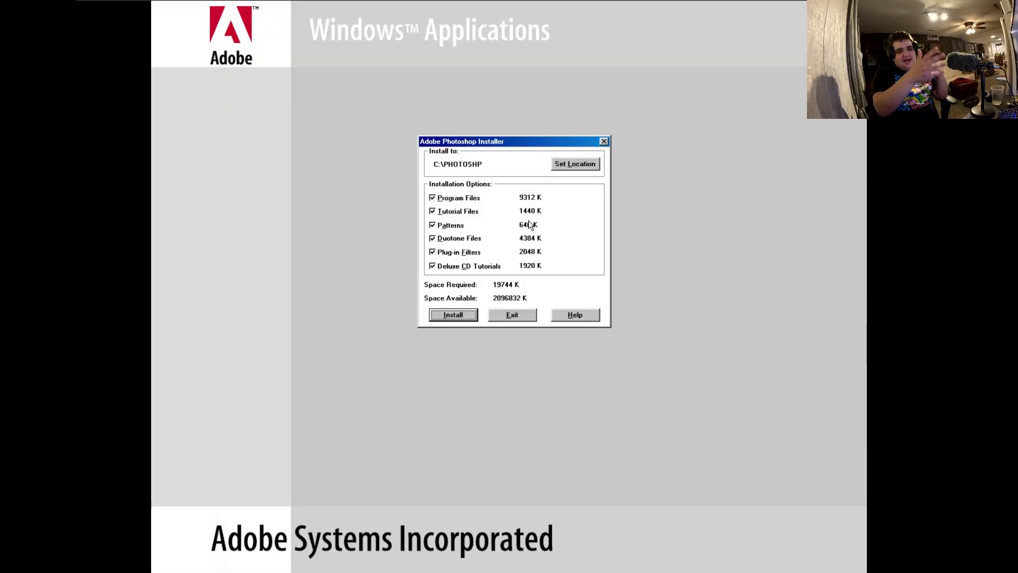
{"action": "mouse_move", "coordinate": [536, 279]}
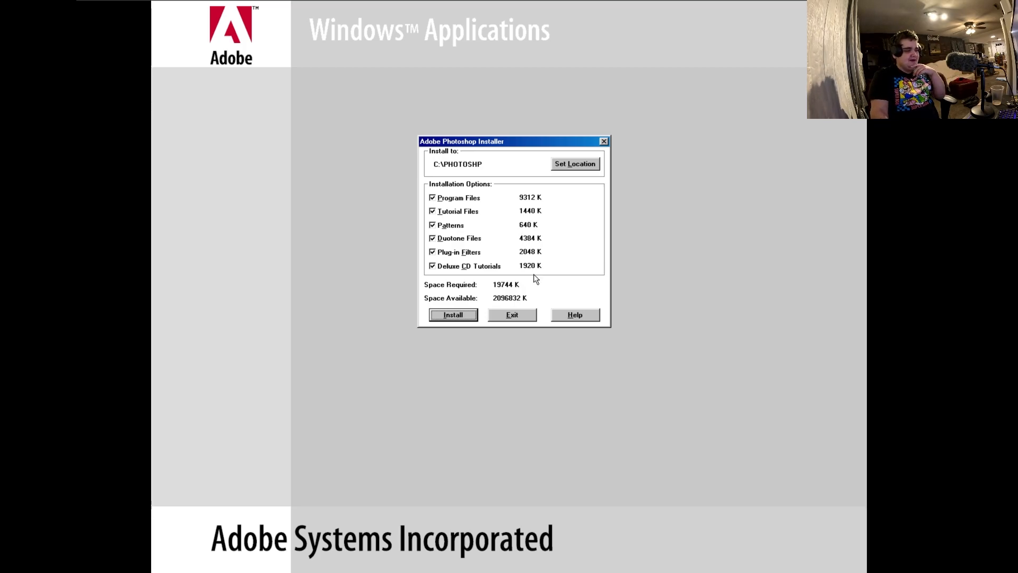
{"action": "mouse_move", "coordinate": [513, 289]}
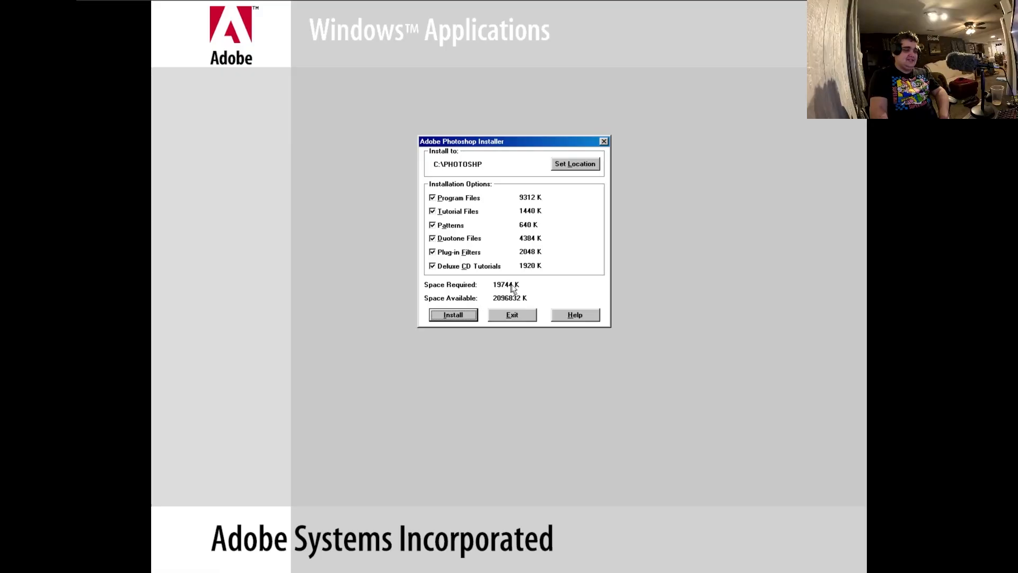
- Install all options to C:\PHOTOSHP, registering the name 'Fart' and accepting the CD-ROM drive letter
{"action": "left_click", "coordinate": [453, 314]}
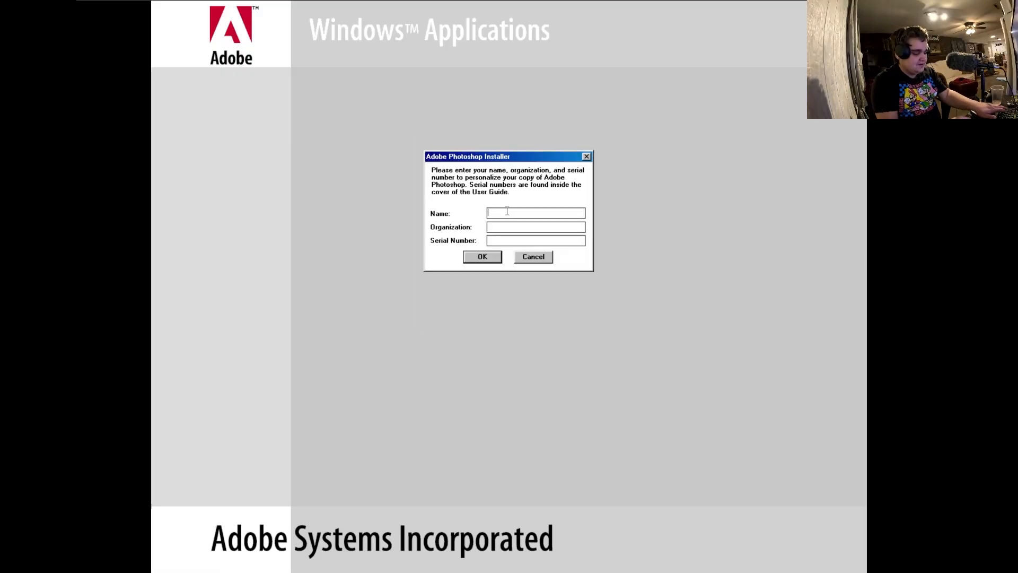
{"action": "type", "text": "Fart"}
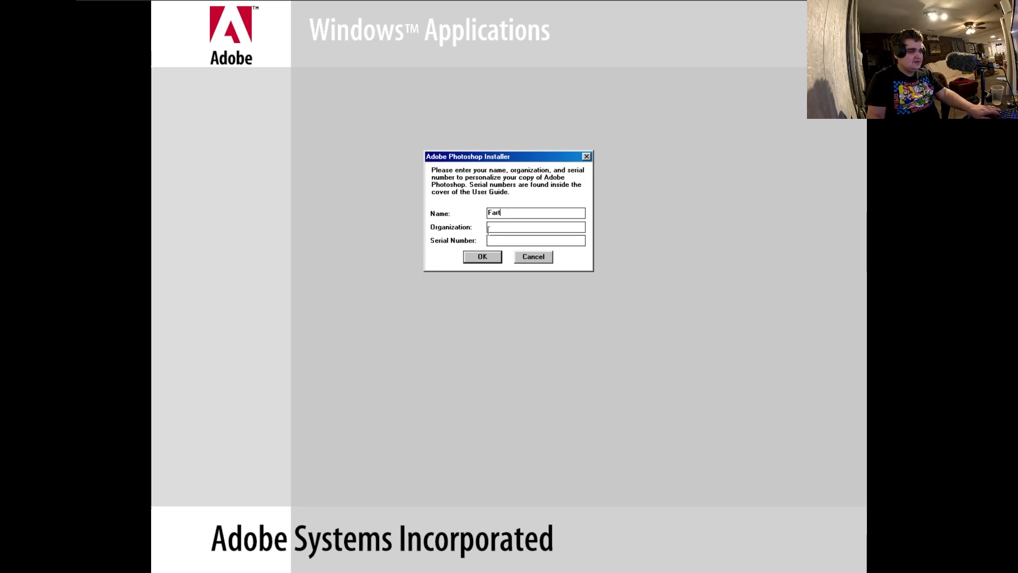
{"action": "left_click", "coordinate": [481, 256]}
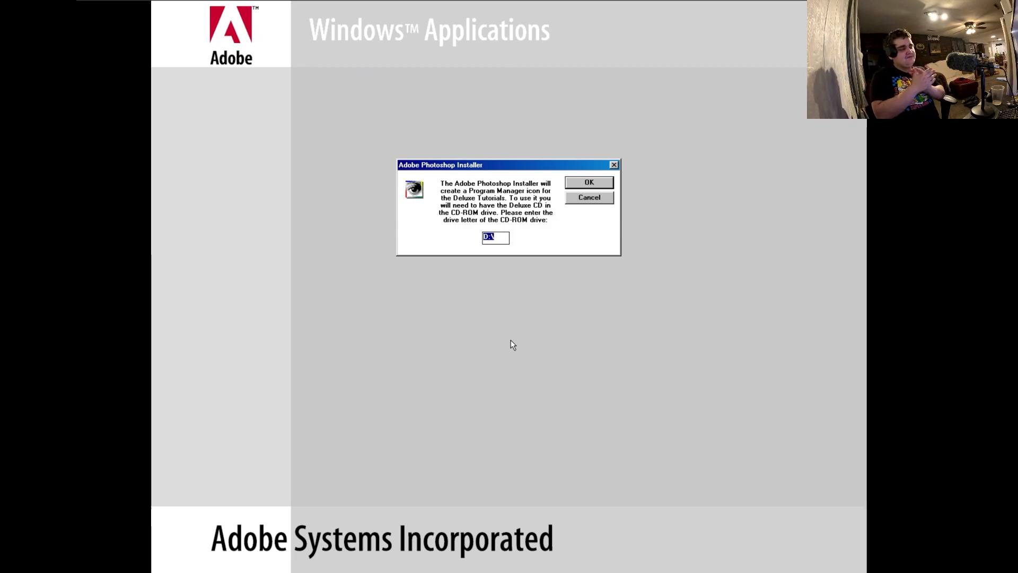
{"action": "mouse_move", "coordinate": [469, 184]}
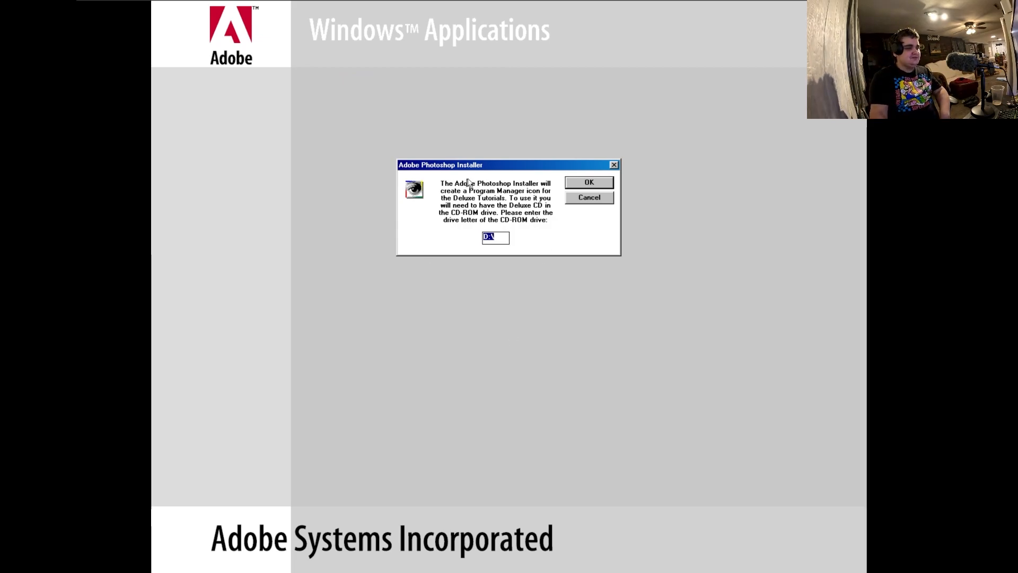
{"action": "left_click", "coordinate": [588, 182]}
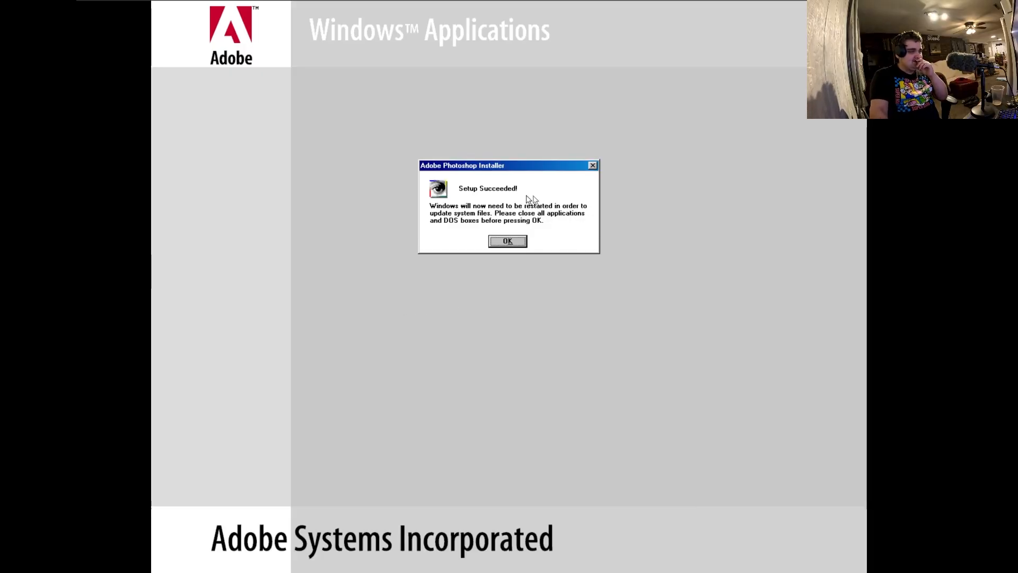
{"action": "mouse_move", "coordinate": [533, 190]}
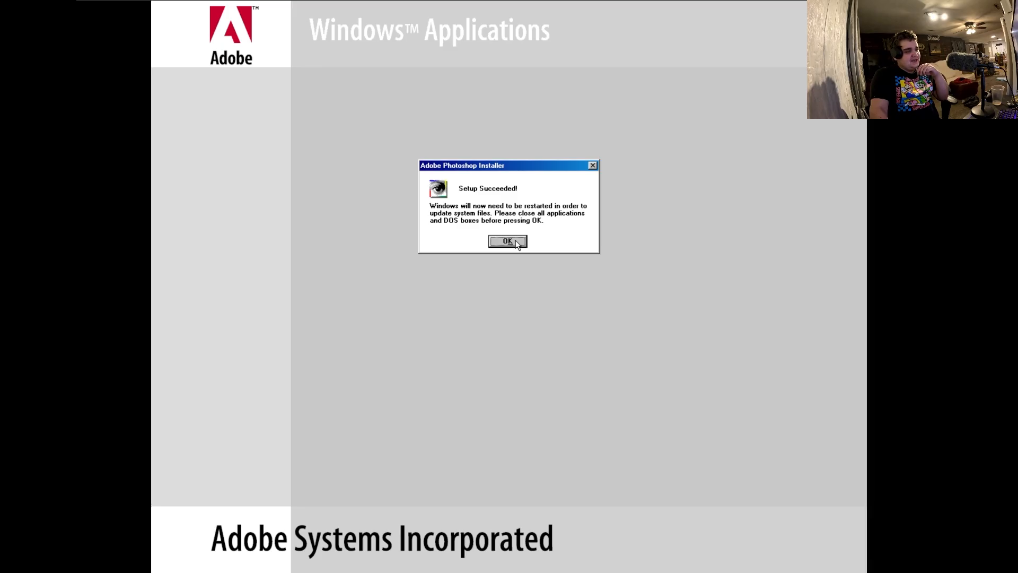
- Acknowledge the successful setup and open Sandstone.bmp in Photoshop 3.0
{"action": "left_click", "coordinate": [507, 241]}
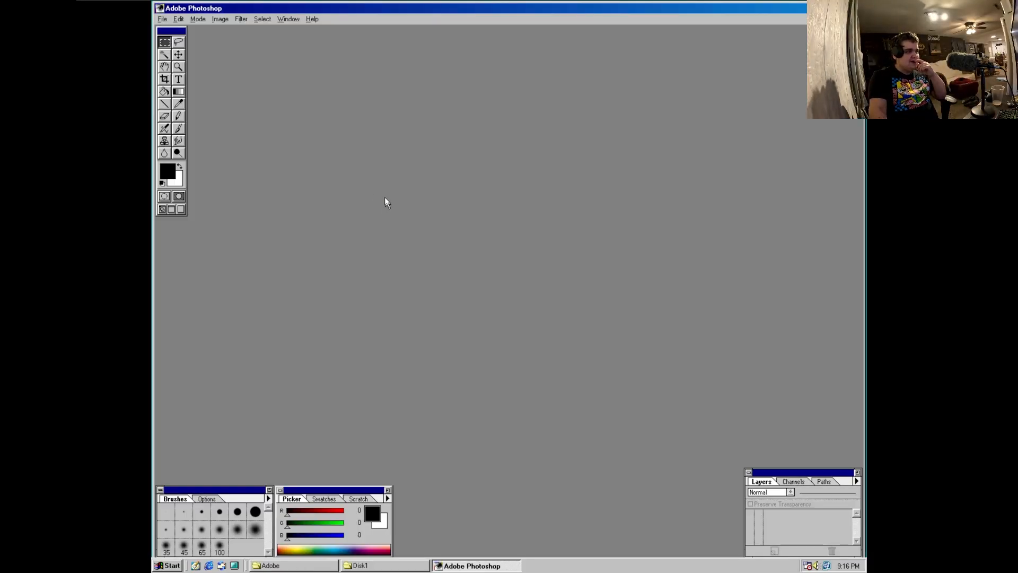
{"action": "left_click", "coordinate": [311, 18]}
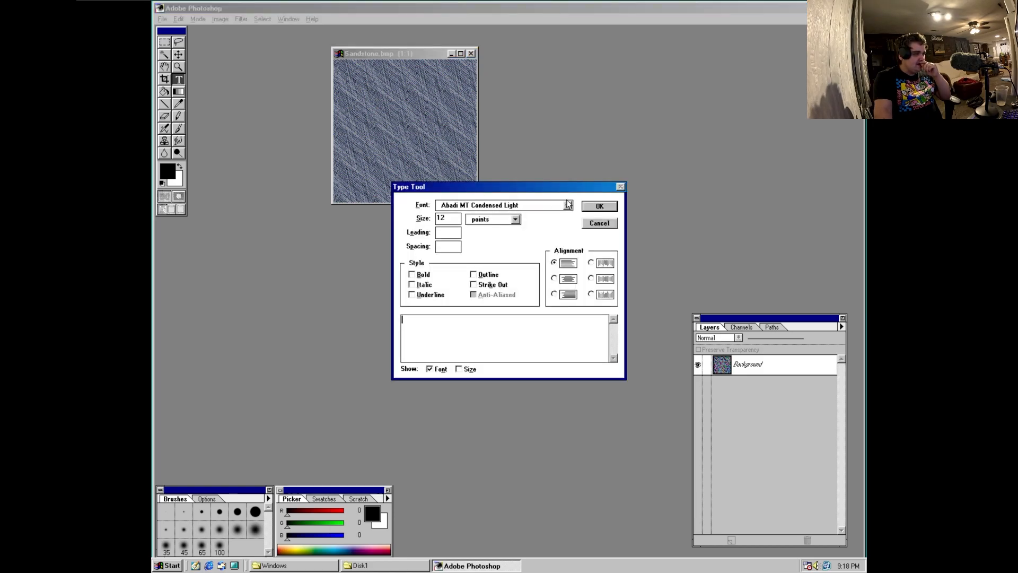
- Place black 'Hello Internet' text in Impact at size 30 across the sandstone image
{"action": "left_click", "coordinate": [598, 205]}
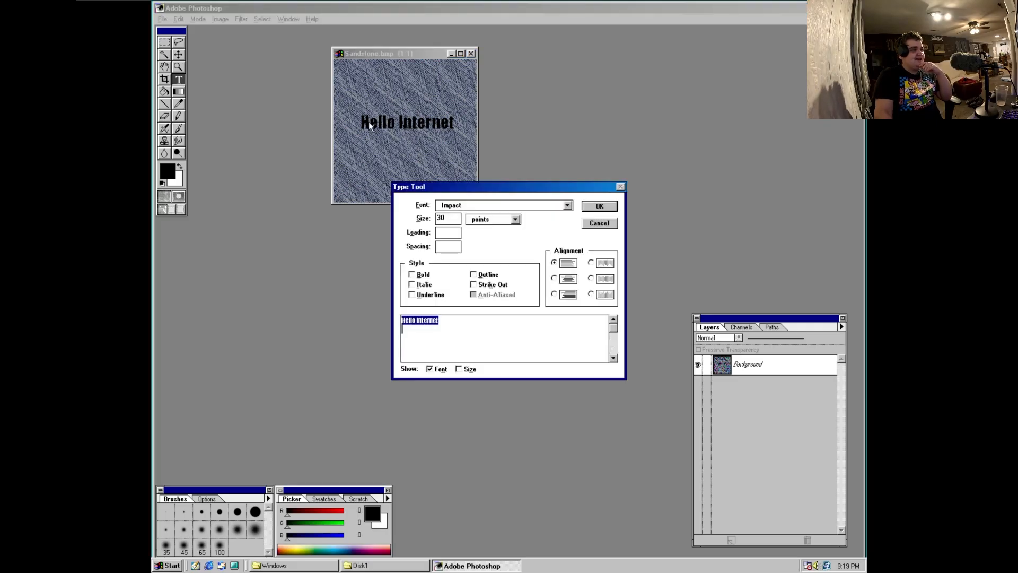
{"action": "left_click", "coordinate": [598, 206]}
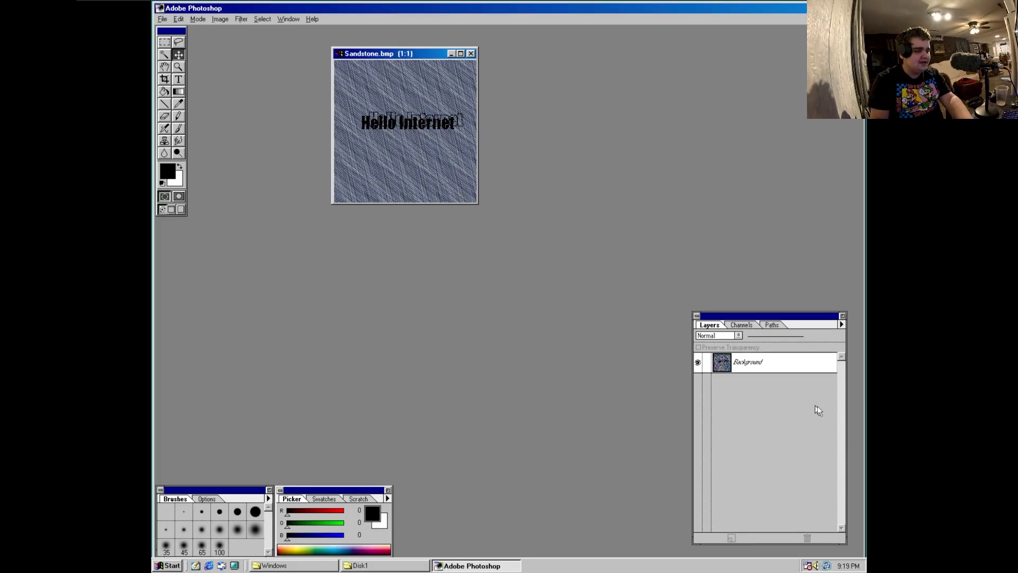
{"action": "mouse_move", "coordinate": [756, 388]}
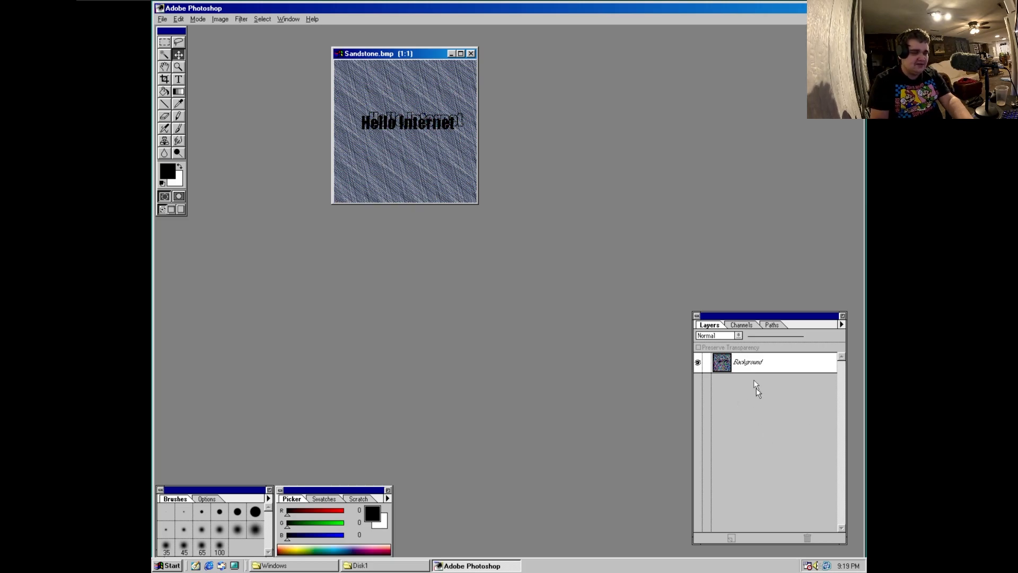
{"action": "mouse_move", "coordinate": [741, 344]}
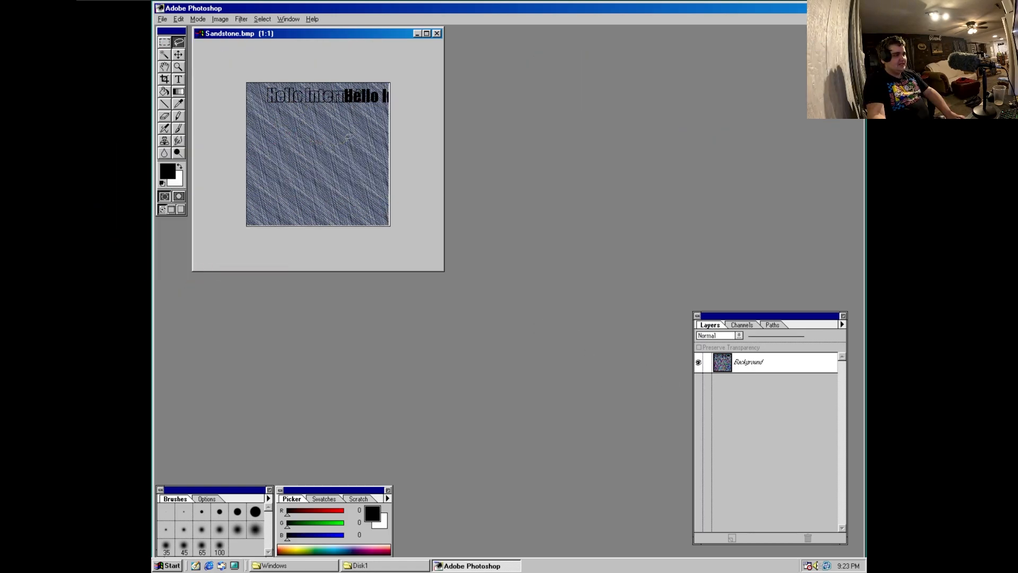
- Fill the lasso-drawn crescent selection with white via Edit > Fill
{"action": "left_click", "coordinate": [199, 18]}
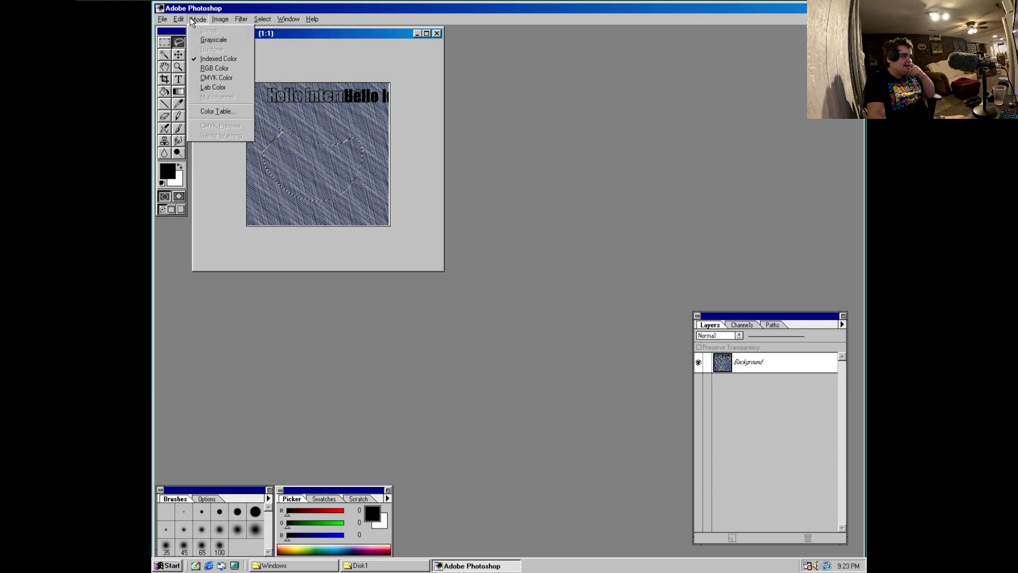
{"action": "left_click", "coordinate": [178, 18]}
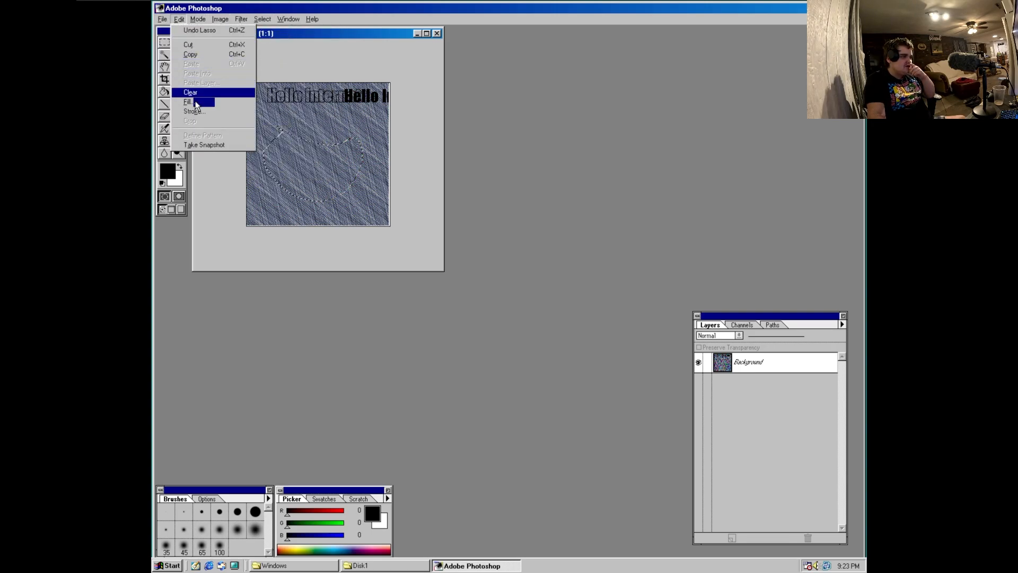
{"action": "mouse_move", "coordinate": [193, 112]}
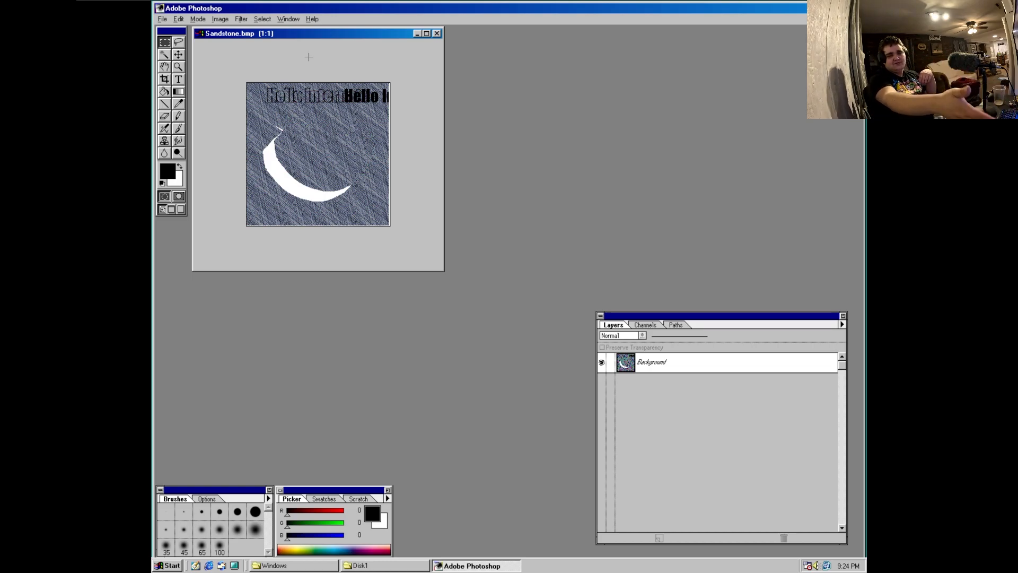
- Stroke the floating 'Hello Internet' text 5 px wide, Outside, Threshold mode, in black
{"action": "left_click", "coordinate": [178, 18]}
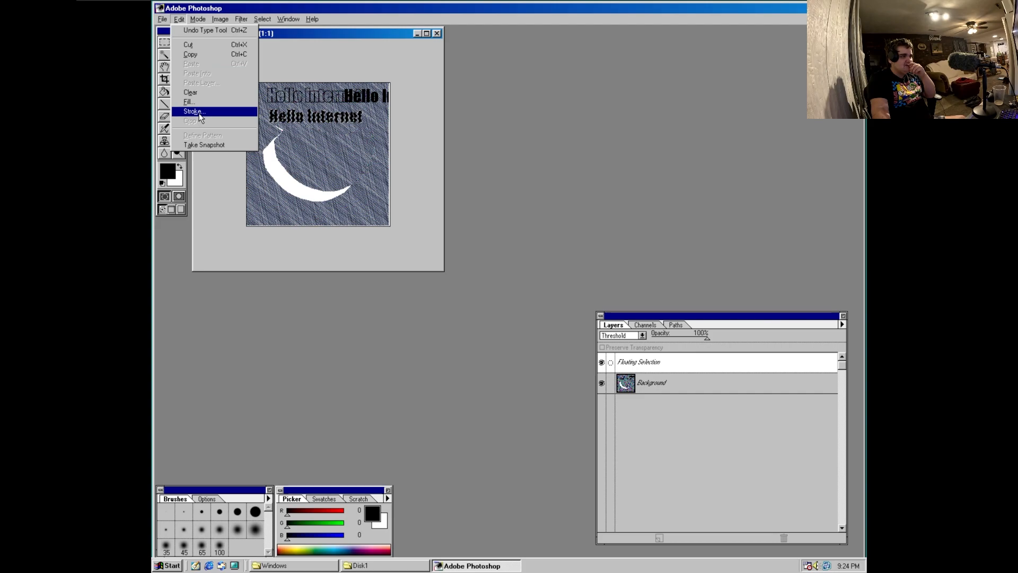
{"action": "left_click", "coordinate": [193, 112]}
{"action": "type", "text": "5"}
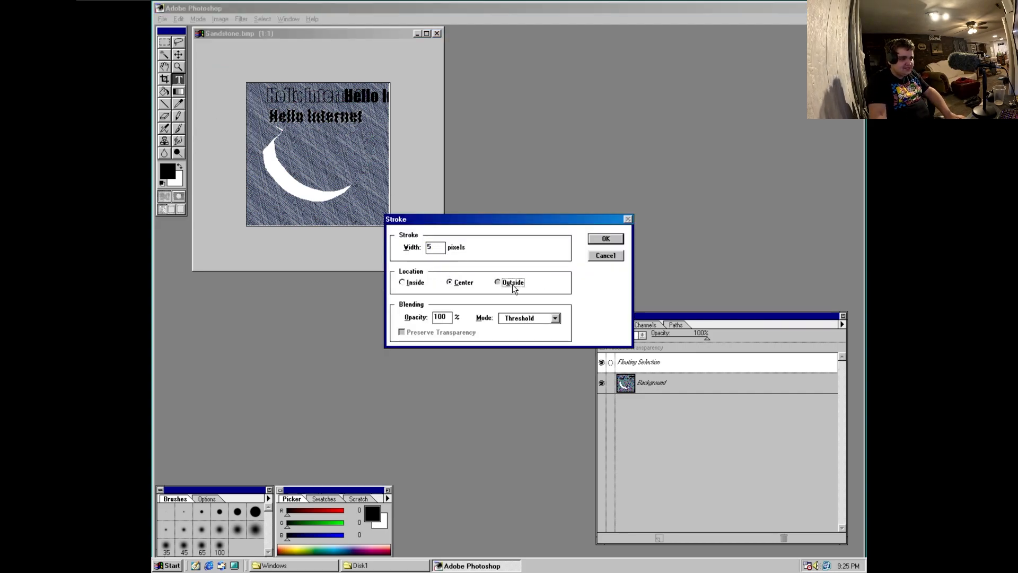
{"action": "left_click", "coordinate": [555, 317]}
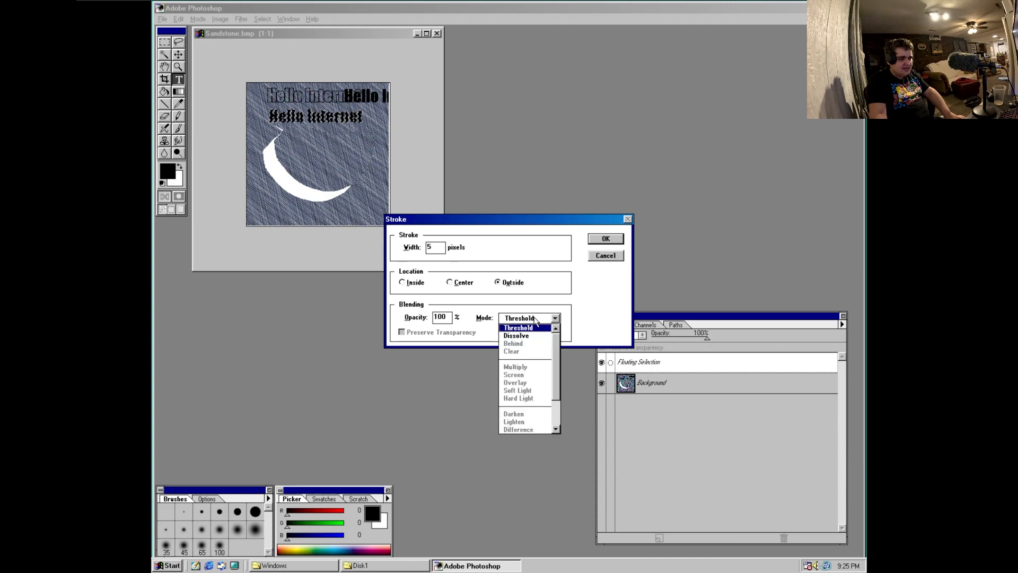
{"action": "left_click", "coordinate": [519, 326]}
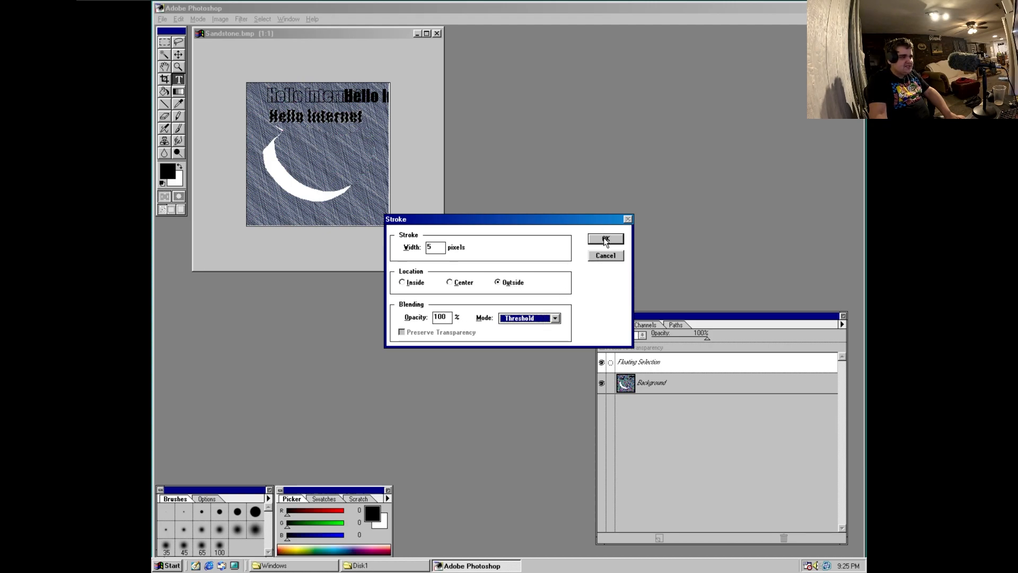
{"action": "left_click", "coordinate": [604, 238]}
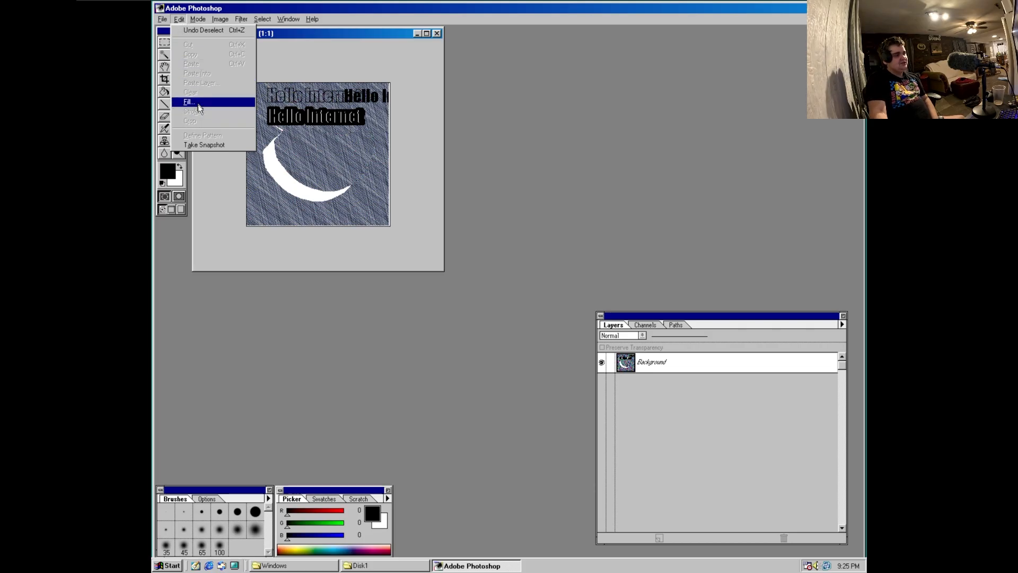
{"action": "mouse_move", "coordinate": [203, 111]}
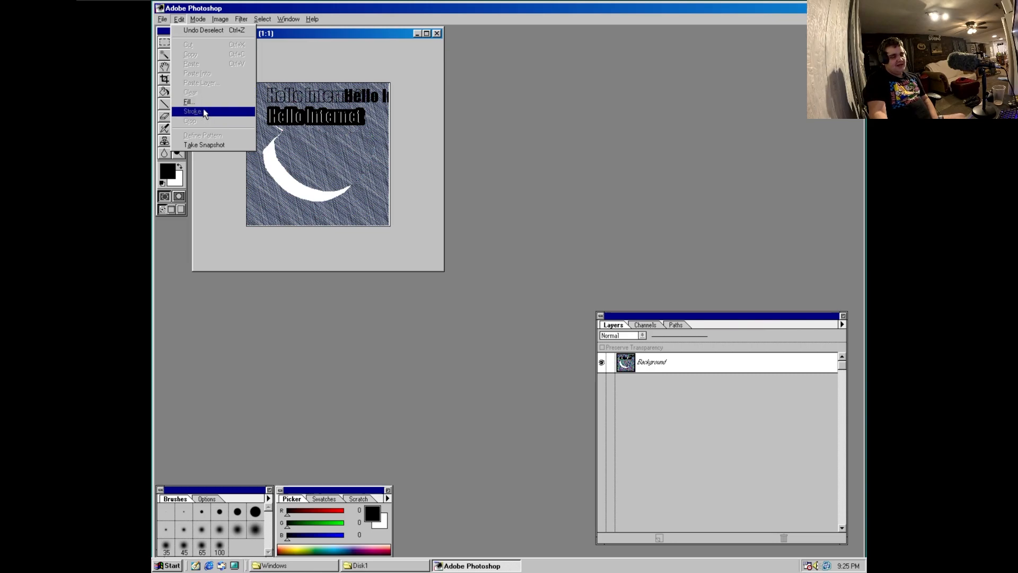
{"action": "mouse_move", "coordinate": [204, 102]}
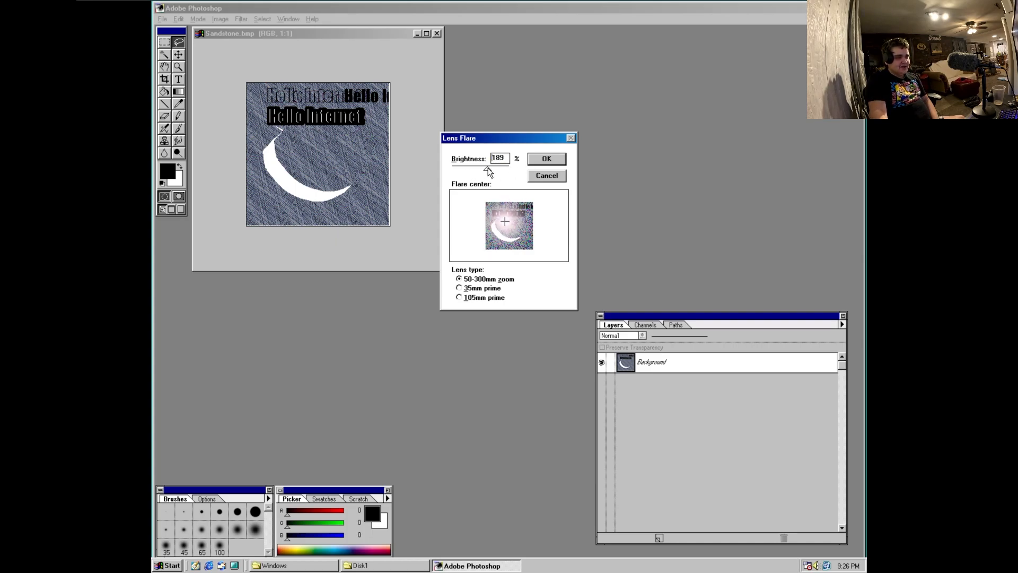
- Apply a Lens Flare at 189% brightness over the sandstone image
{"action": "left_click", "coordinate": [545, 158]}
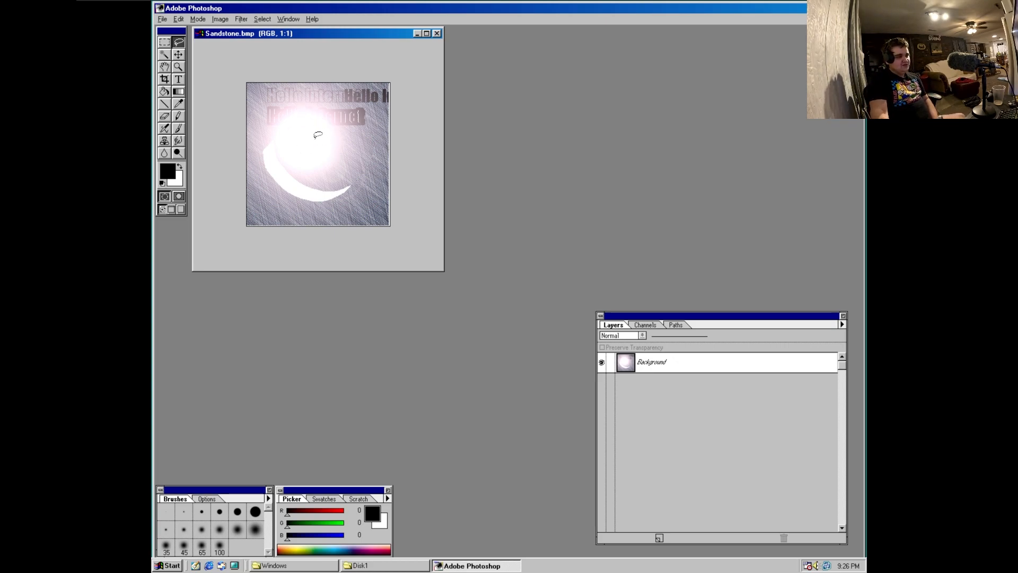
{"action": "mouse_move", "coordinate": [325, 149]}
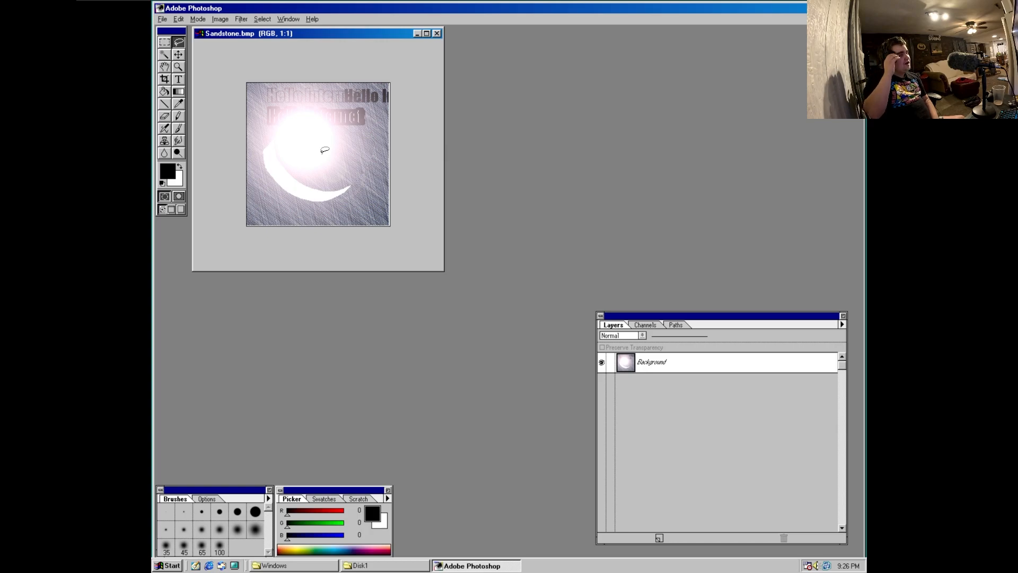
{"action": "mouse_move", "coordinate": [427, 33]}
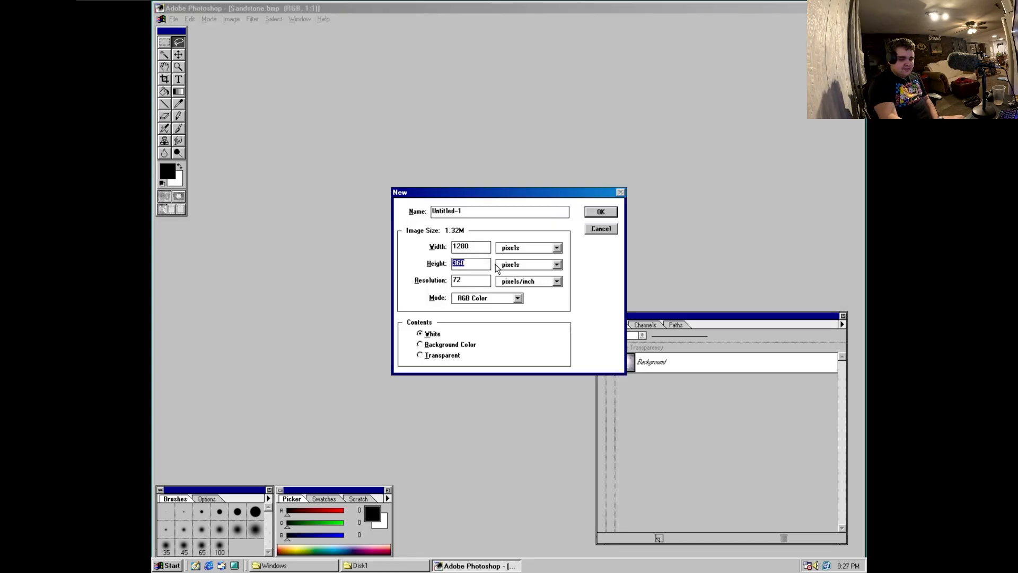
- Set the height for the new white 1280-pixel-wide RGB image Untitled-1
{"action": "left_click", "coordinate": [599, 211]}
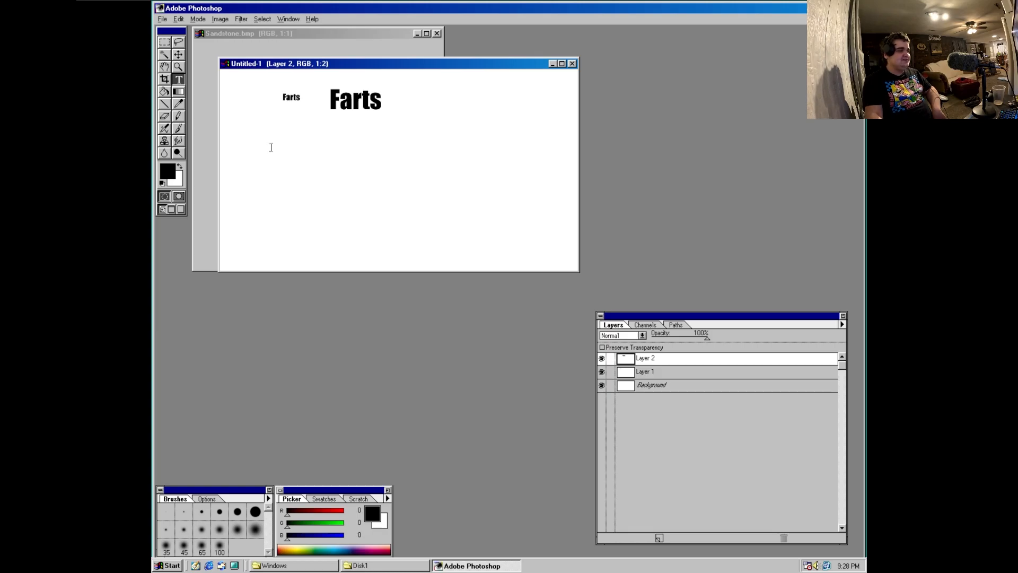
- Add small bold 'Hello' text below the small 'Farts' as a floating selection
{"action": "left_click", "coordinate": [270, 146]}
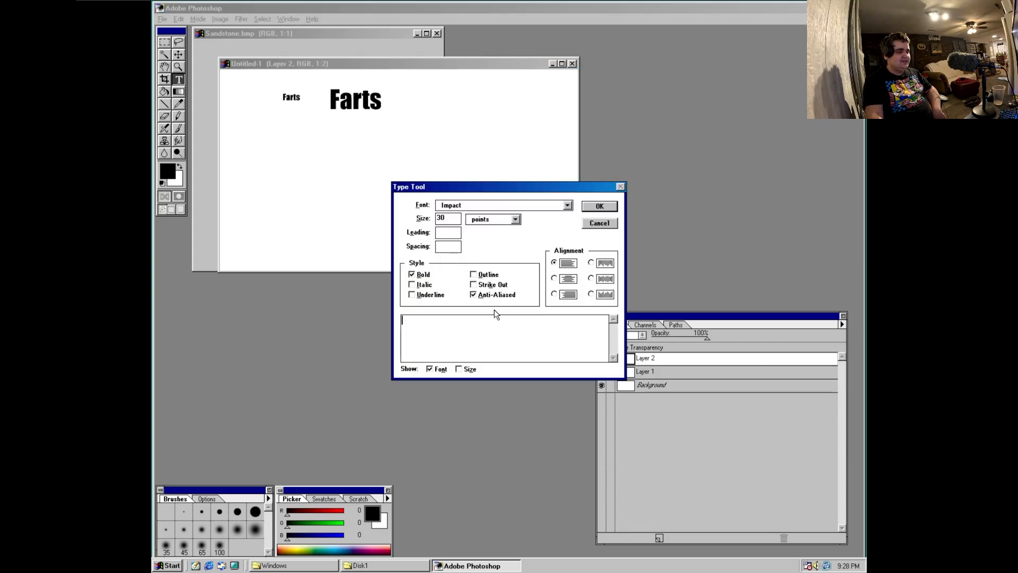
{"action": "mouse_move", "coordinate": [496, 374]}
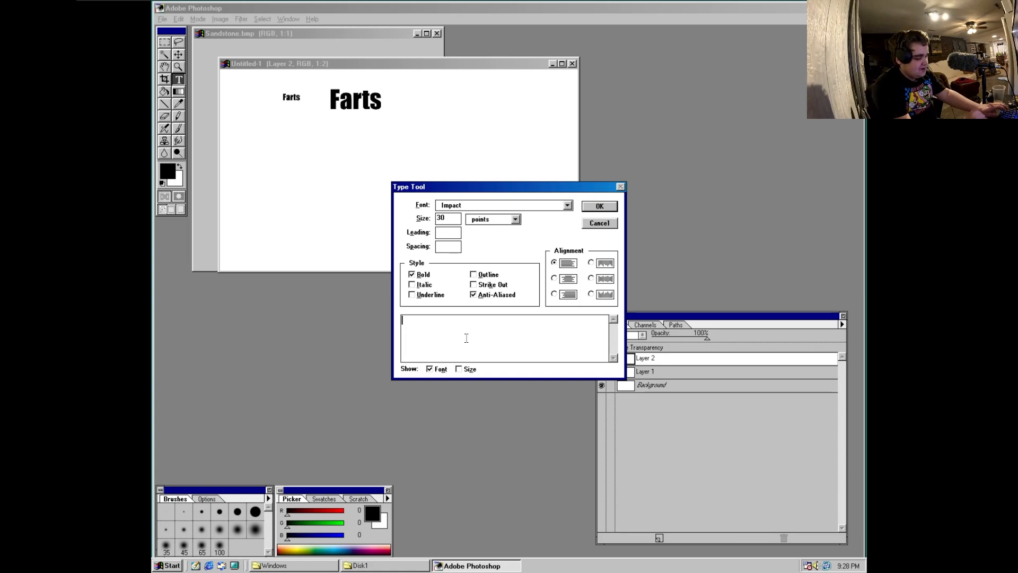
{"action": "type", "text": "Hel"}
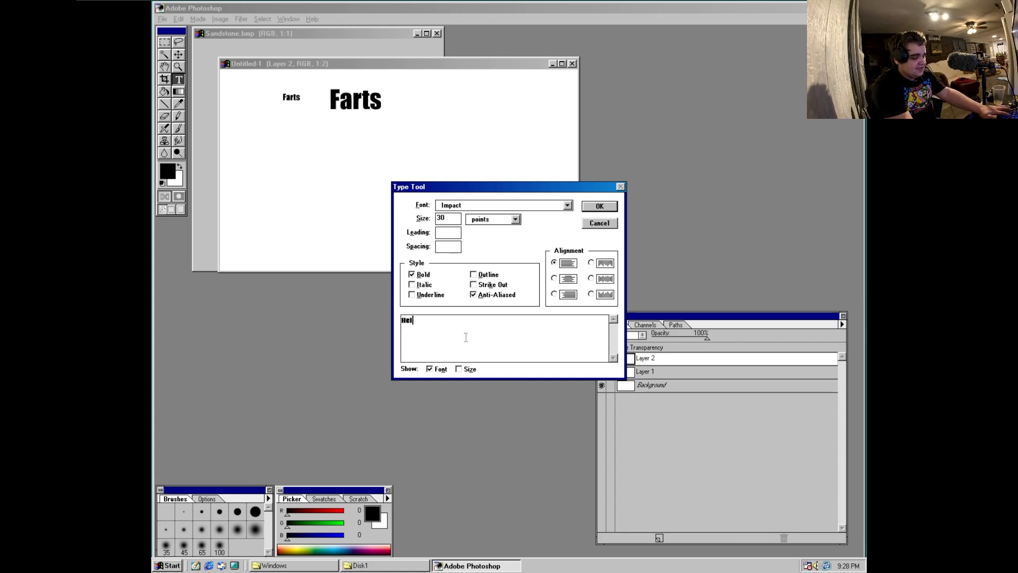
{"action": "left_click", "coordinate": [598, 206]}
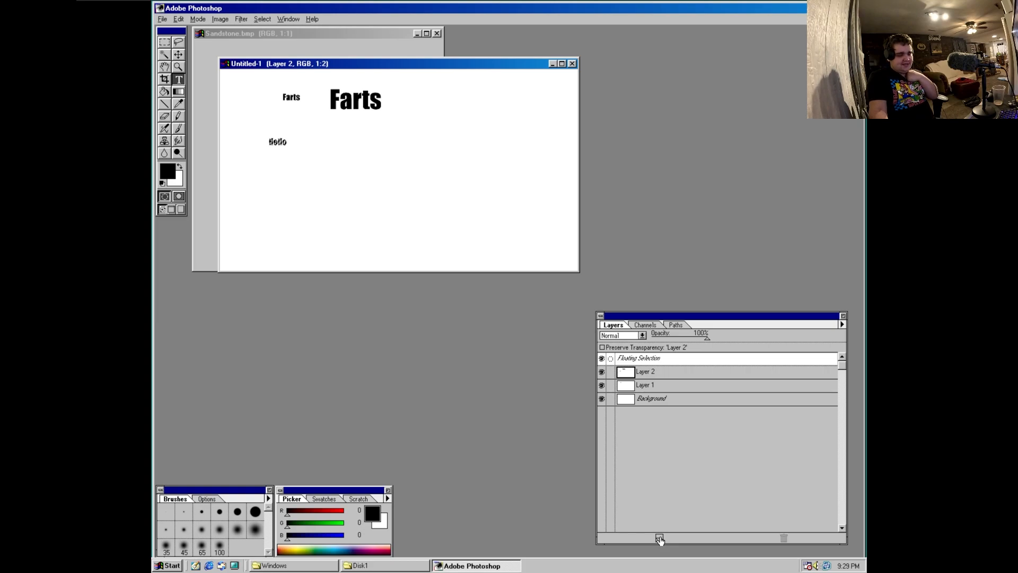
- Move the floating 'Hello' onto its own new Layer 3 above Layer 2
{"action": "left_click", "coordinate": [659, 538]}
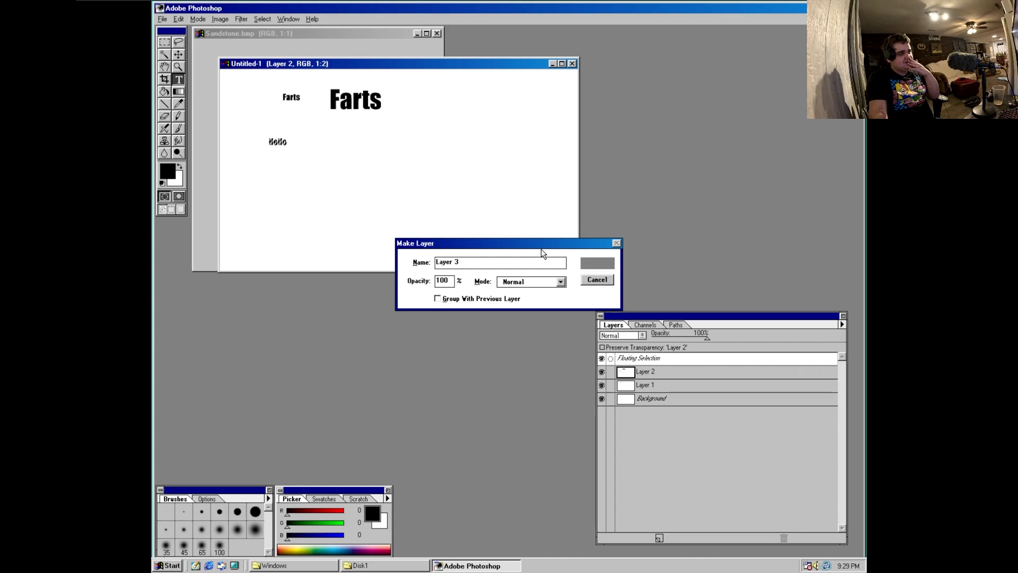
{"action": "mouse_move", "coordinate": [520, 247]}
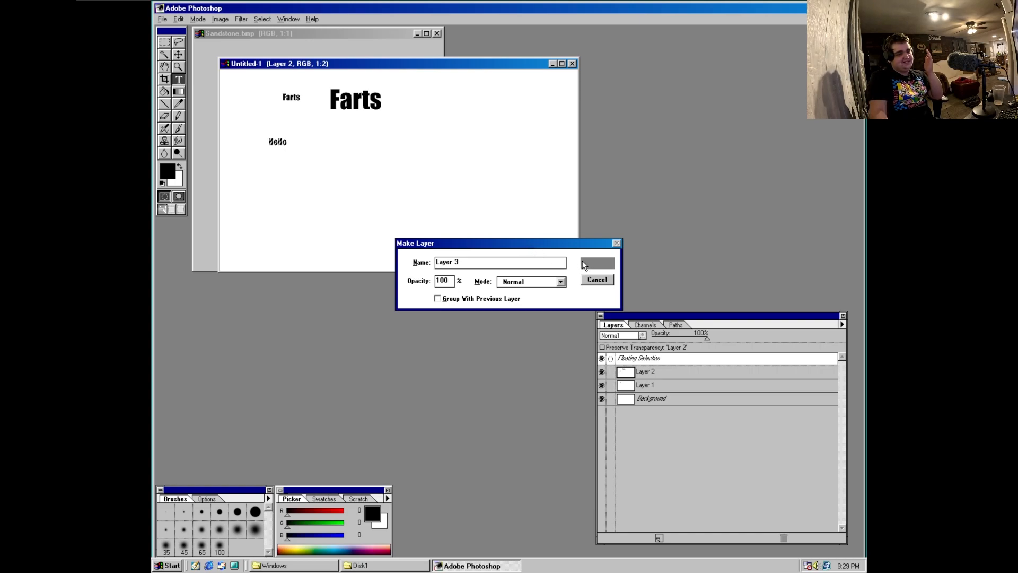
{"action": "left_click", "coordinate": [596, 263]}
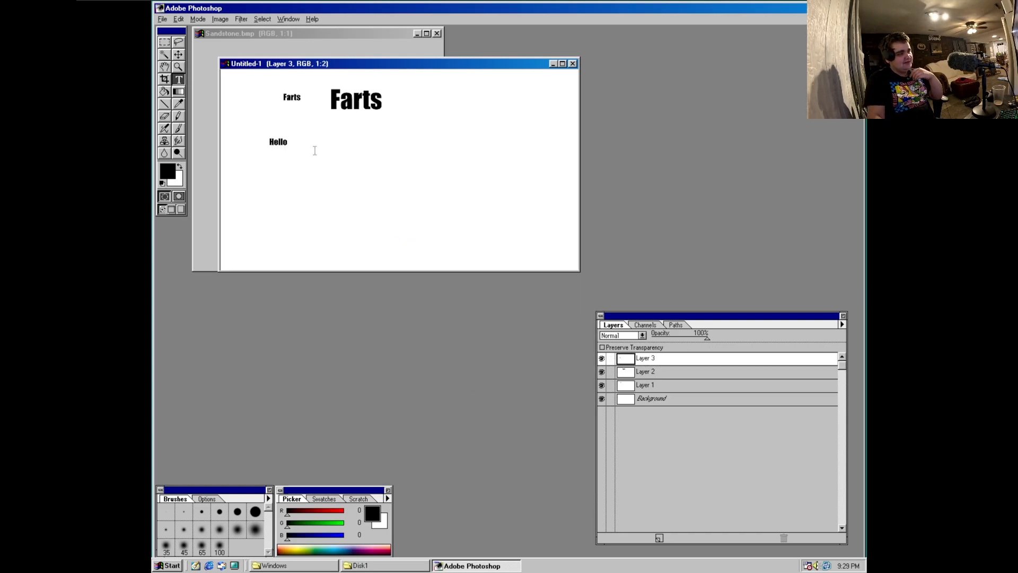
{"action": "mouse_move", "coordinate": [457, 150]}
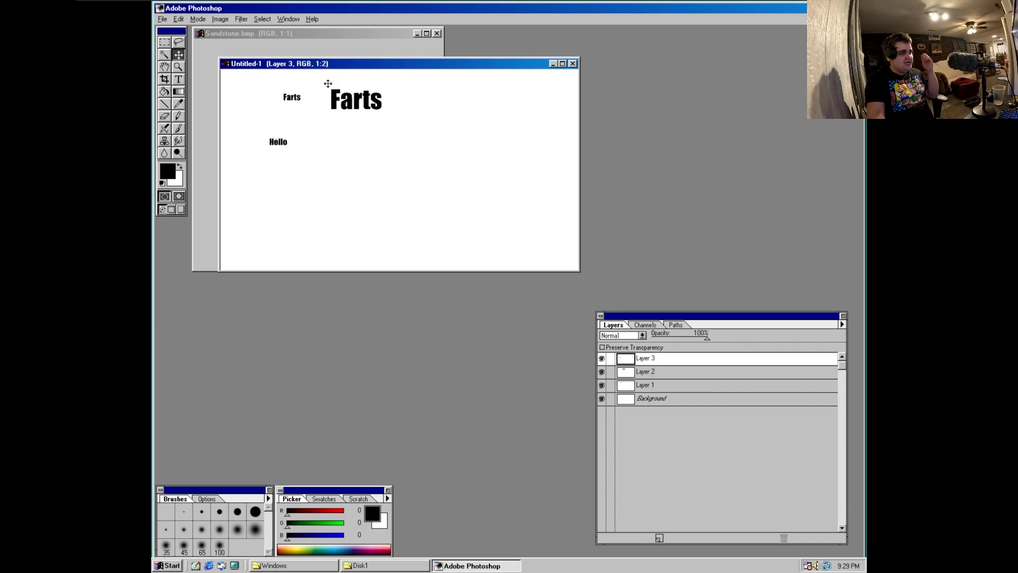
{"action": "mouse_move", "coordinate": [726, 300]}
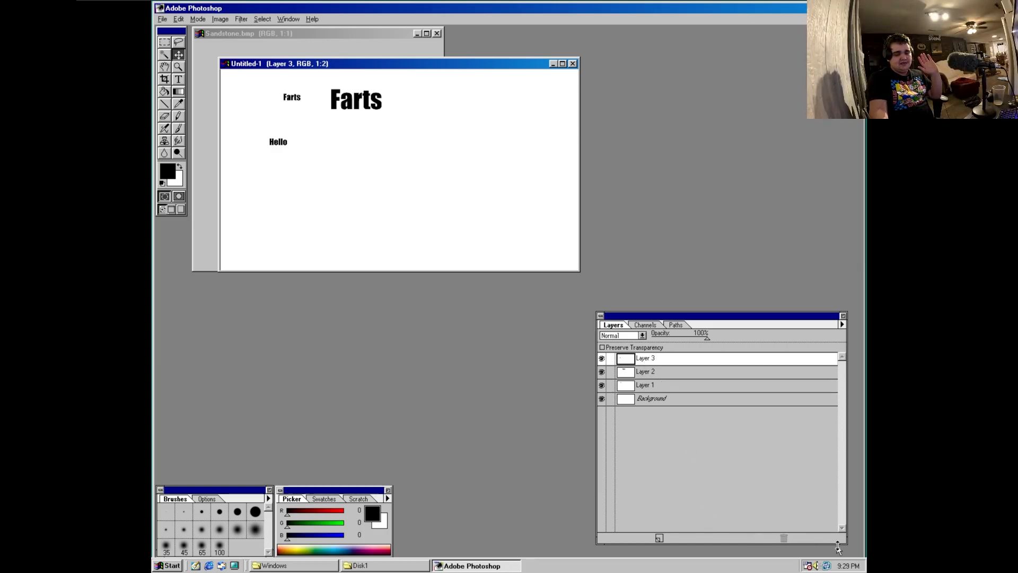
{"action": "mouse_move", "coordinate": [812, 544]}
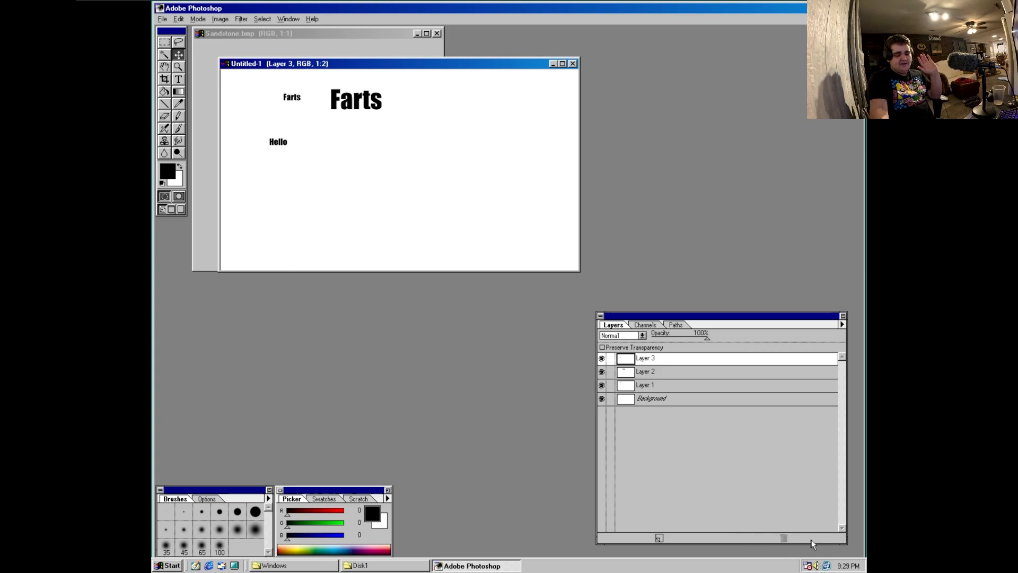
{"action": "left_click", "coordinate": [199, 18]}
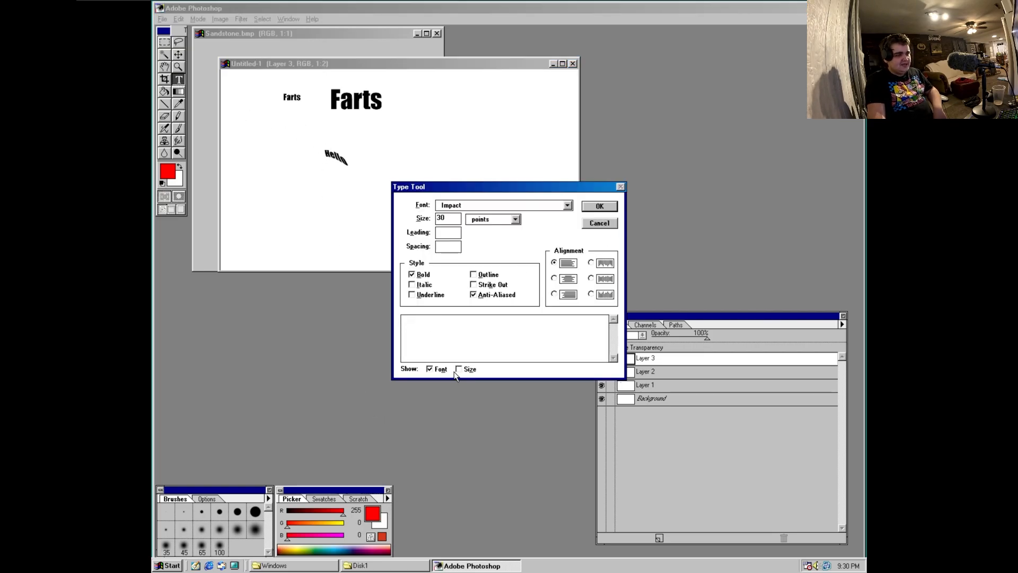
- Move the rotated Hello below Farts and choose Flip from the Image menu
{"action": "left_click", "coordinate": [459, 369]}
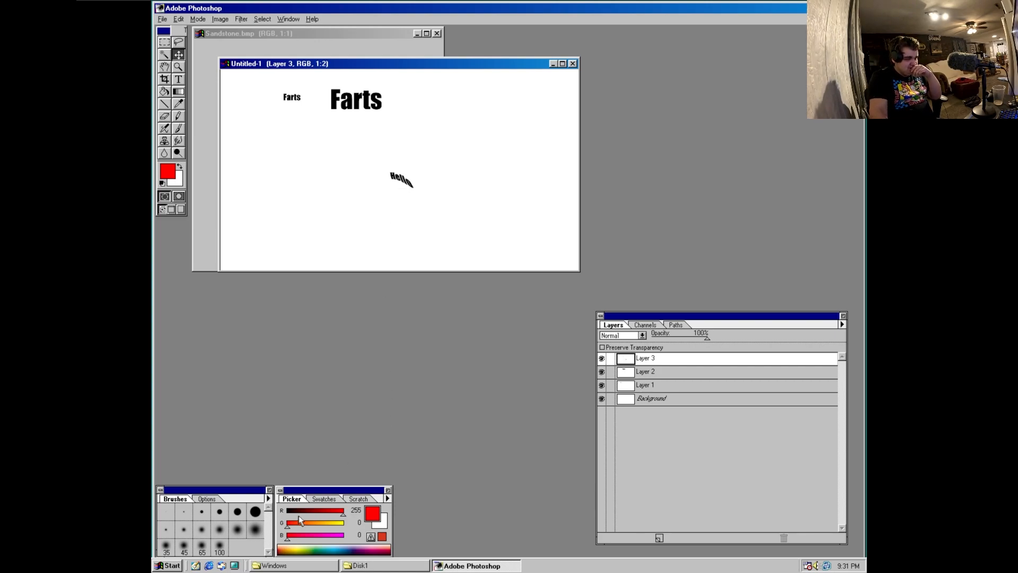
{"action": "left_click", "coordinate": [220, 18]}
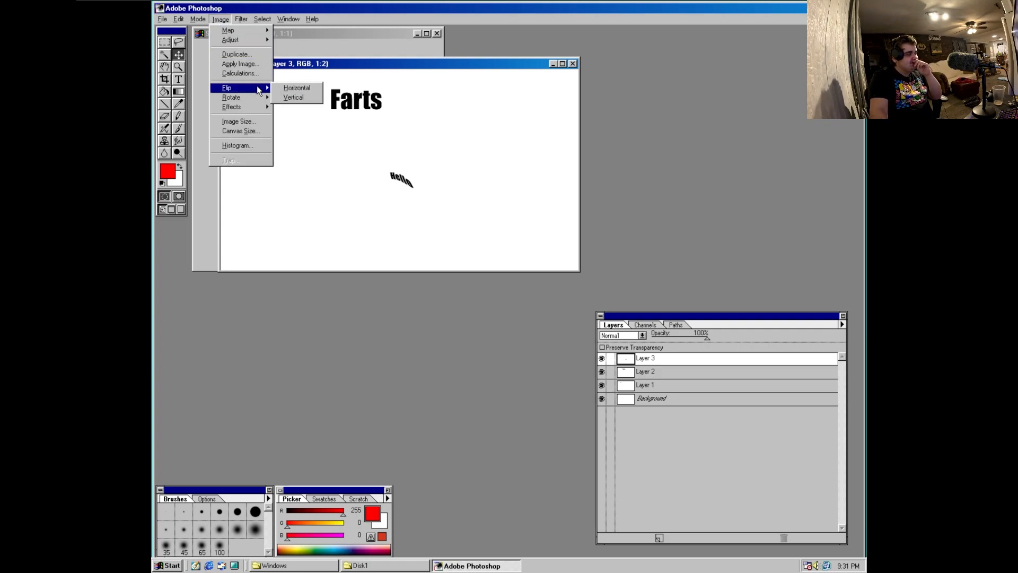
{"action": "left_click", "coordinate": [296, 87]}
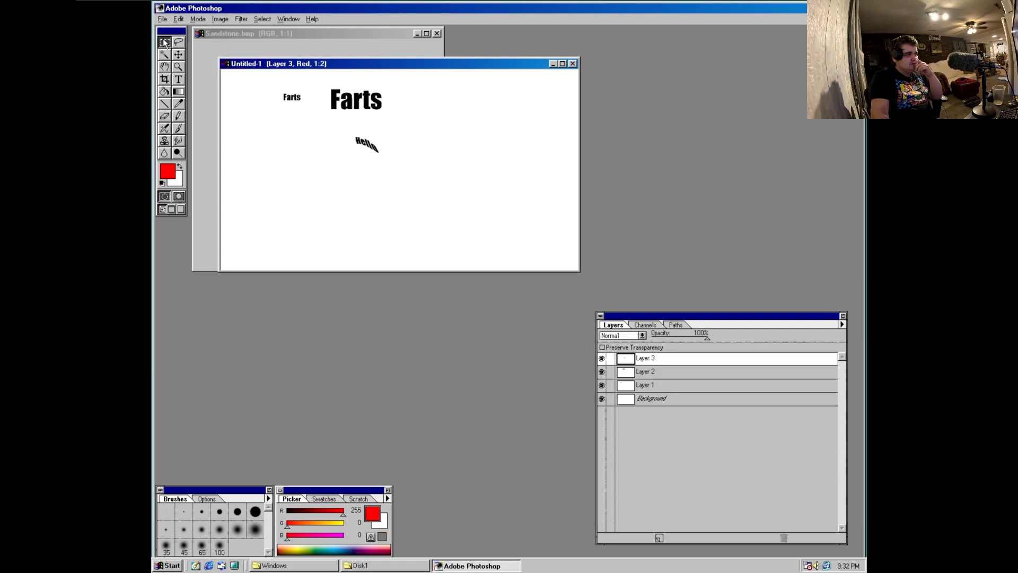
- Drag Untitled-1 aside so the Sandstone.bmp window shows again
{"action": "left_click_drag", "start_coordinate": [285, 63], "coordinate": [318, 96]}
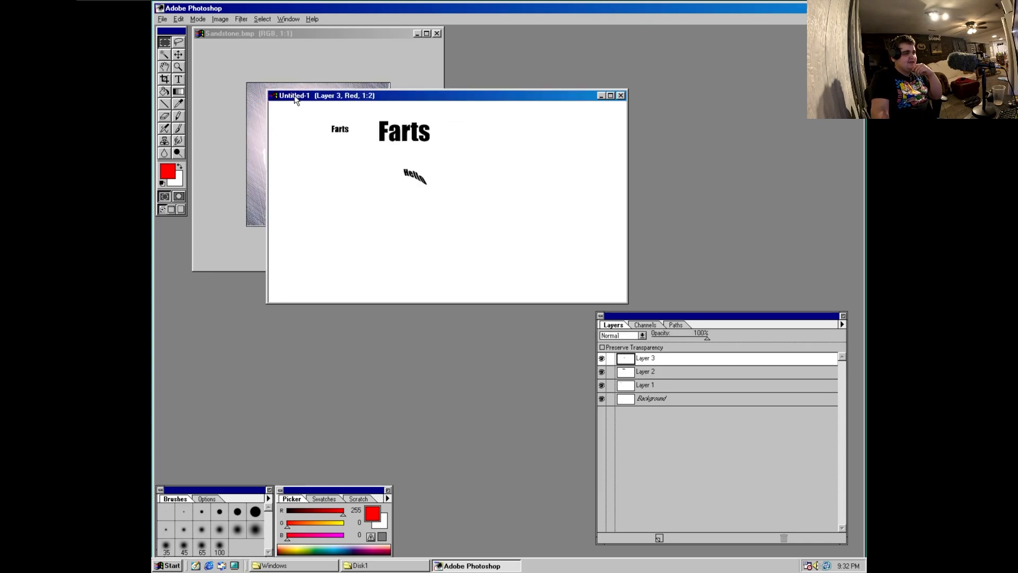
{"action": "mouse_move", "coordinate": [389, 150]}
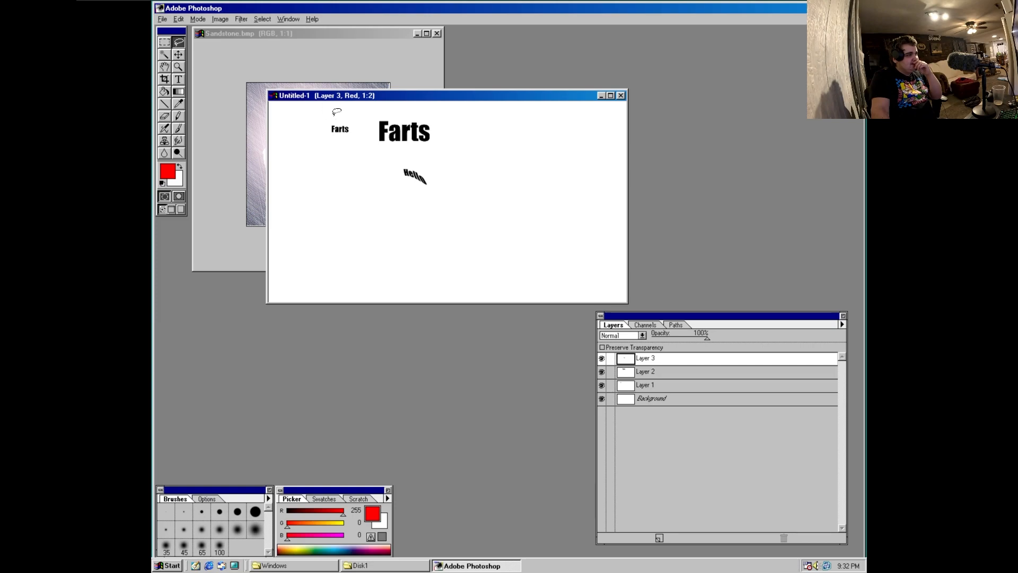
{"action": "mouse_move", "coordinate": [376, 125]}
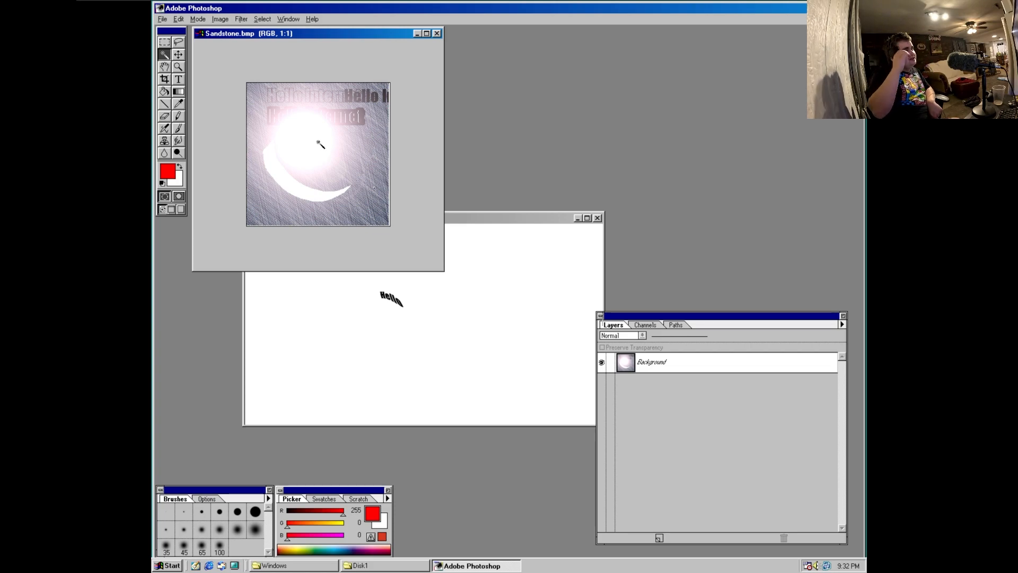
{"action": "mouse_move", "coordinate": [314, 108]}
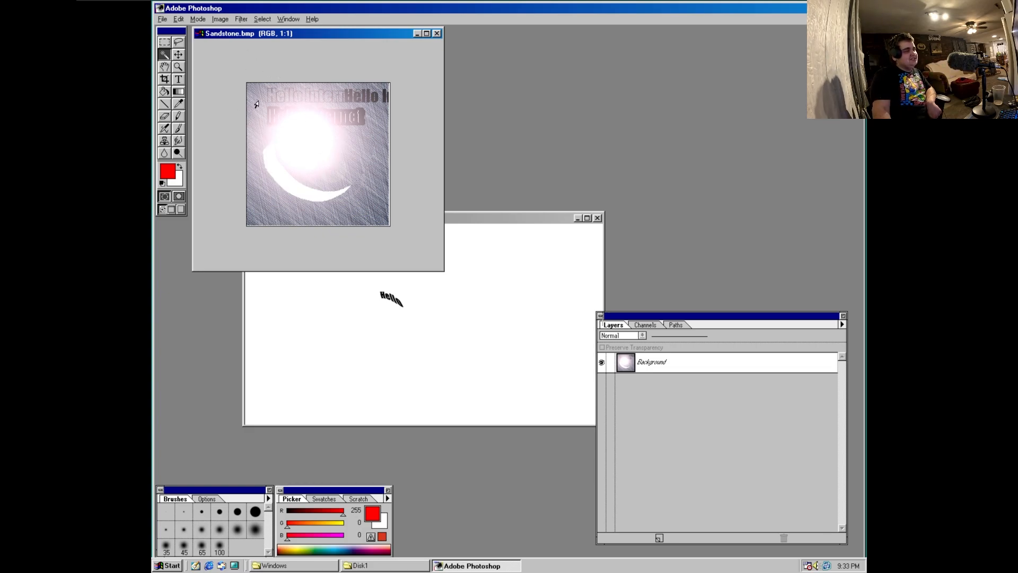
{"action": "mouse_move", "coordinate": [382, 201]}
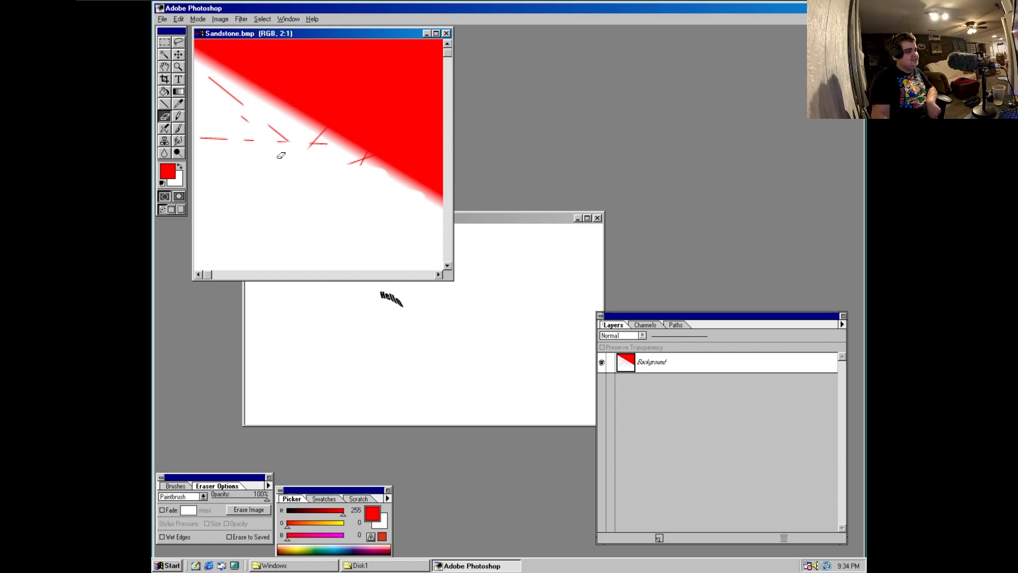
- Paint a red brush stroke across the enlarged sandstone image, then pick the Dodge tool
{"action": "left_click_drag", "start_coordinate": [279, 136], "coordinate": [210, 95]}
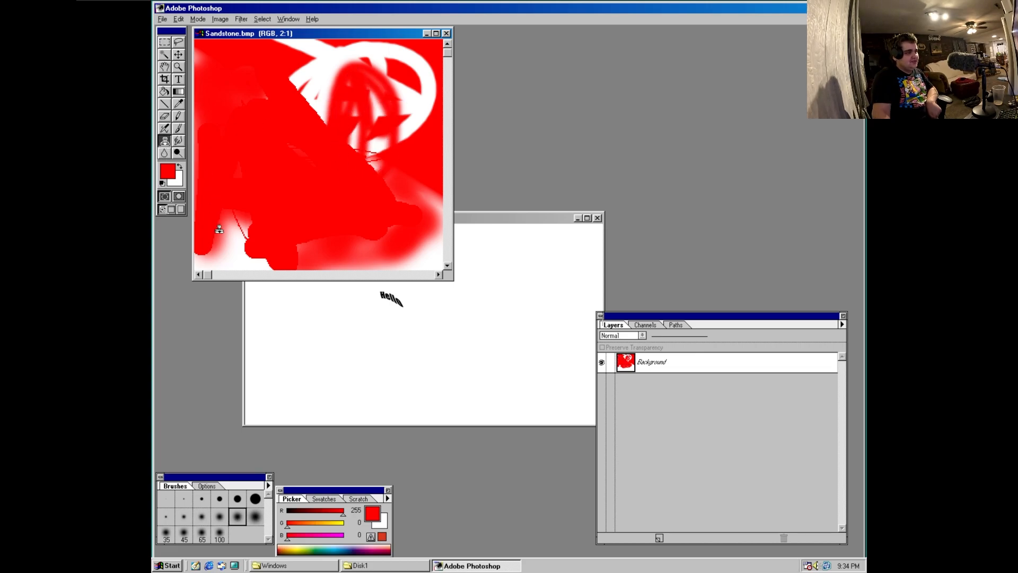
{"action": "left_click", "coordinate": [221, 18]}
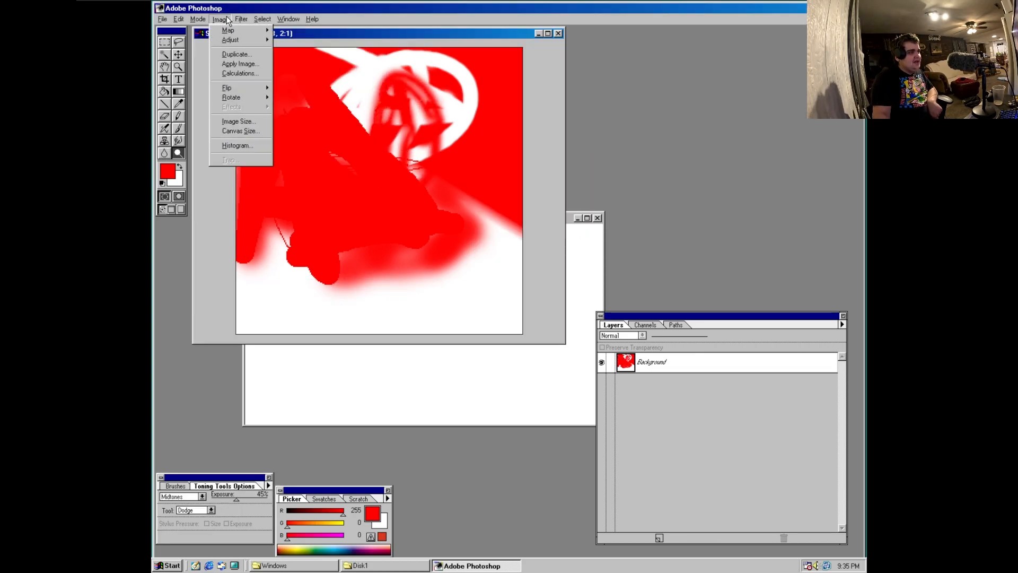
{"action": "left_click", "coordinate": [198, 18]}
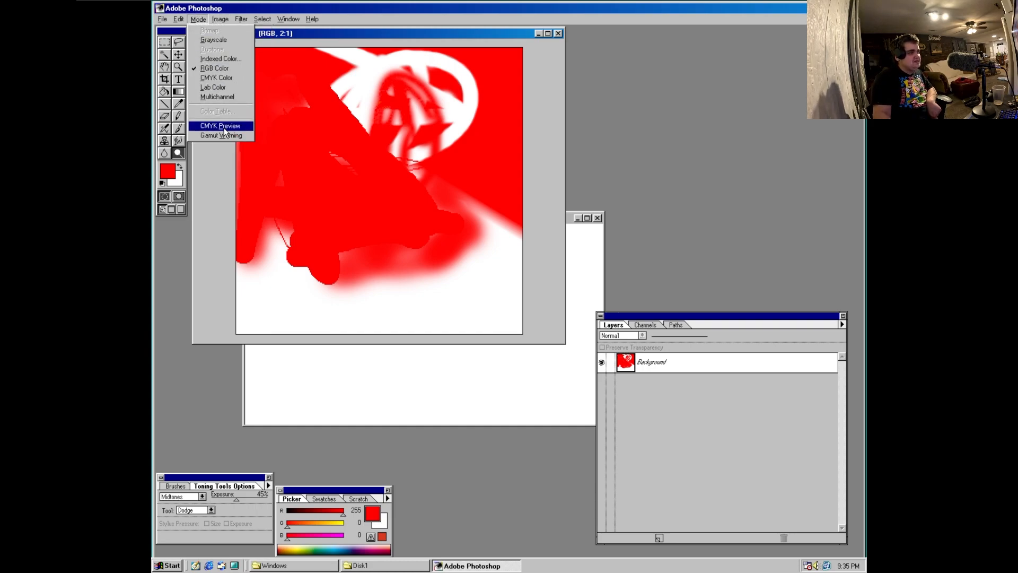
{"action": "left_click", "coordinate": [178, 18]}
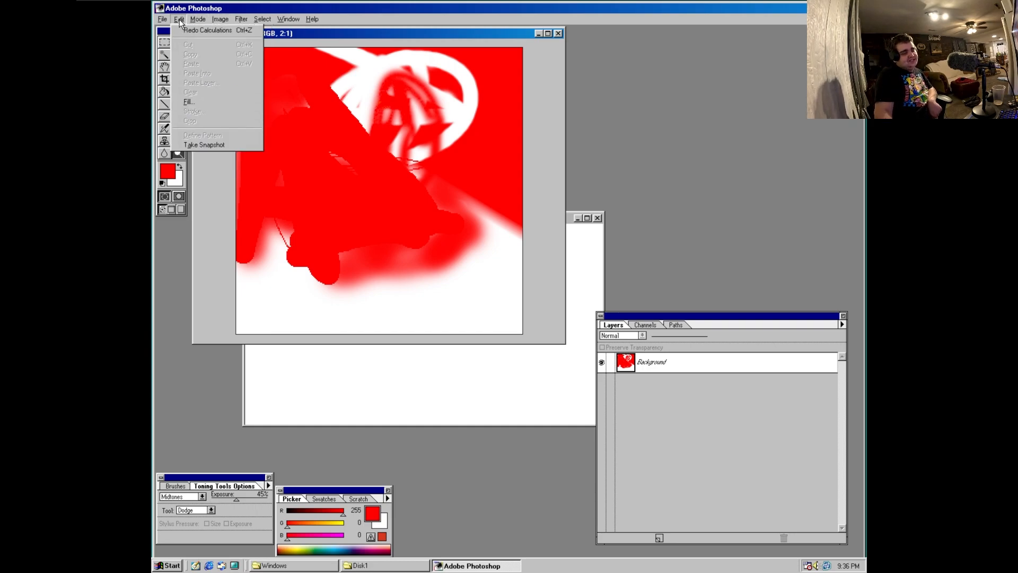
{"action": "left_click", "coordinate": [161, 18]}
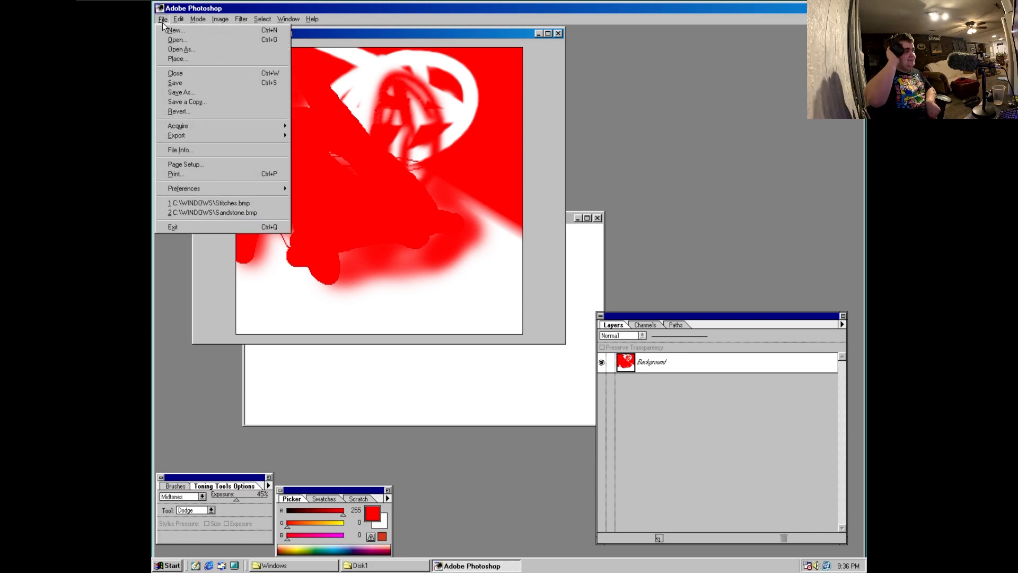
{"action": "mouse_move", "coordinate": [221, 126]}
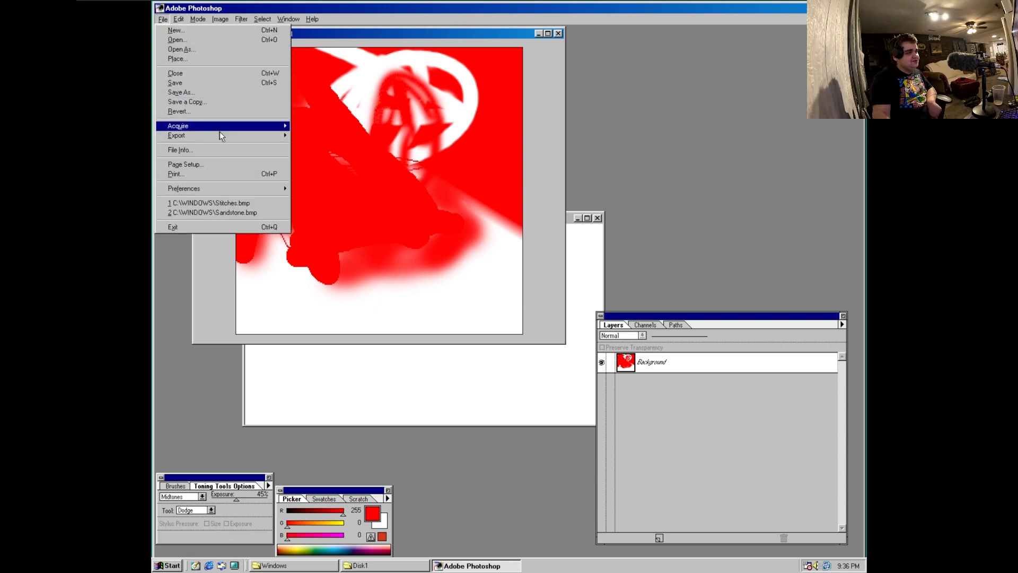
{"action": "mouse_move", "coordinate": [178, 112]}
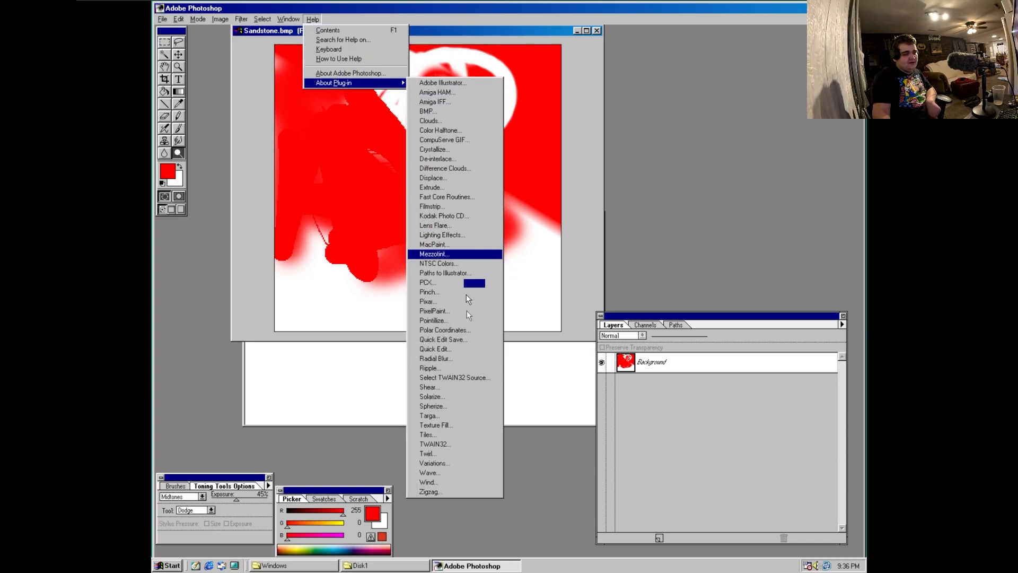
{"action": "mouse_move", "coordinate": [435, 225]}
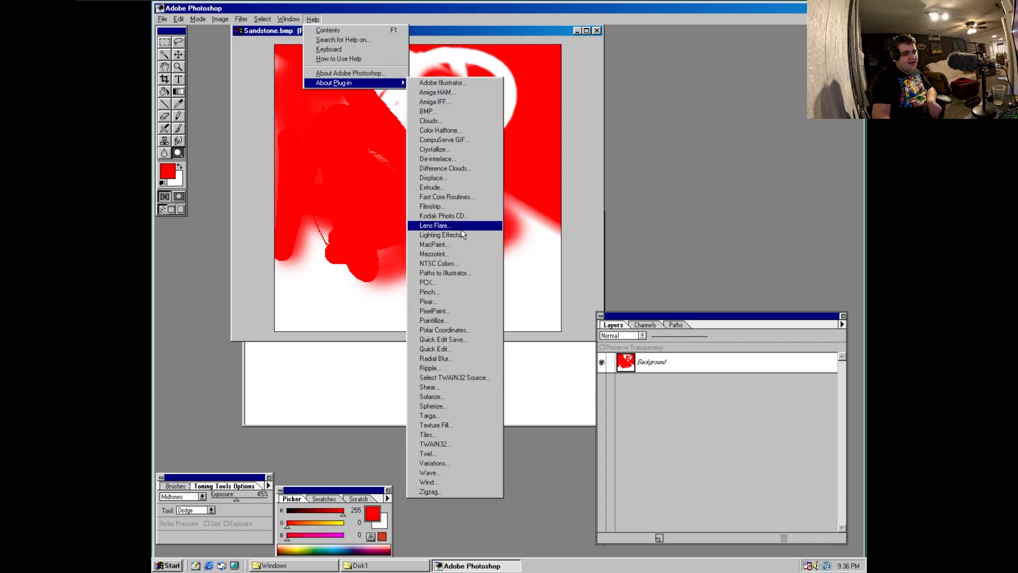